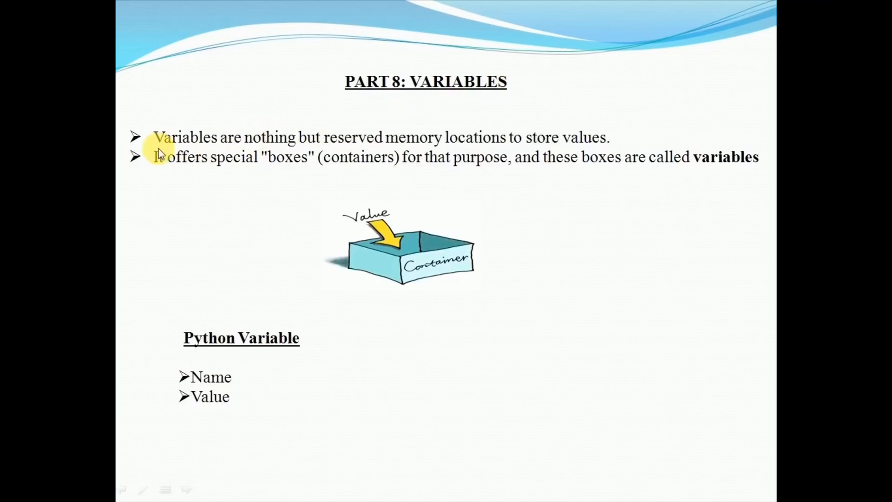
mouse_move(475, 143)
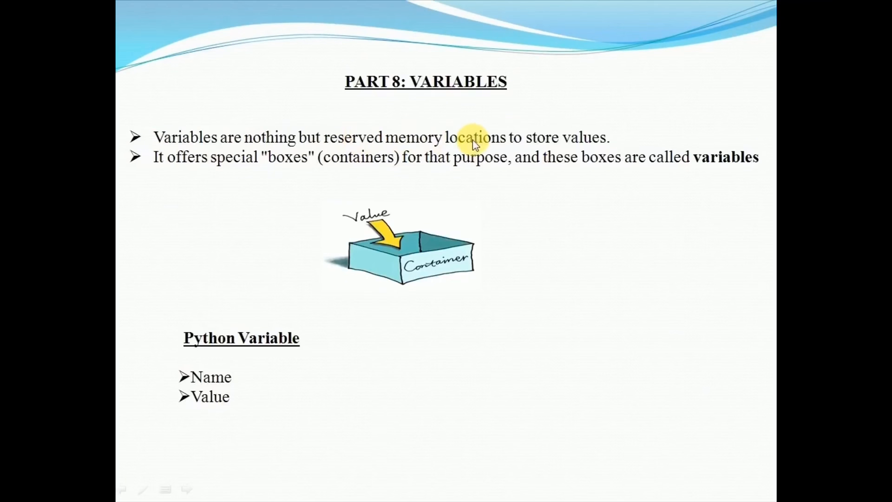
mouse_move(600, 140)
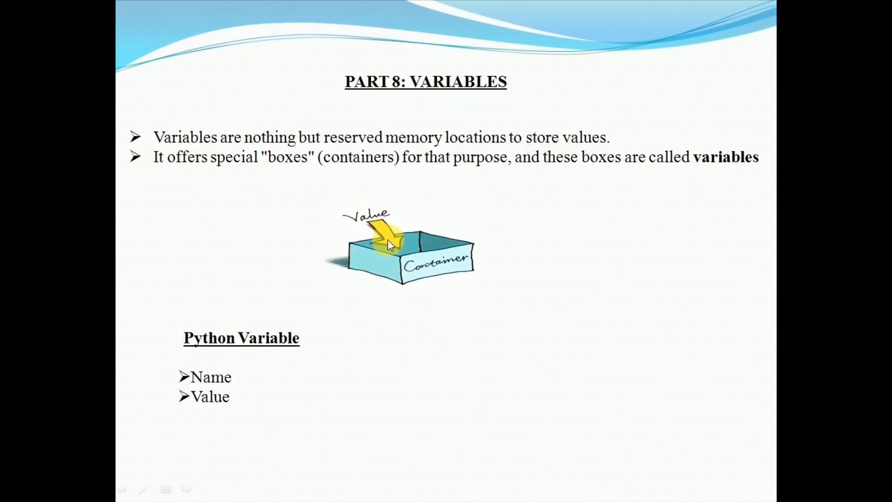
mouse_move(432, 307)
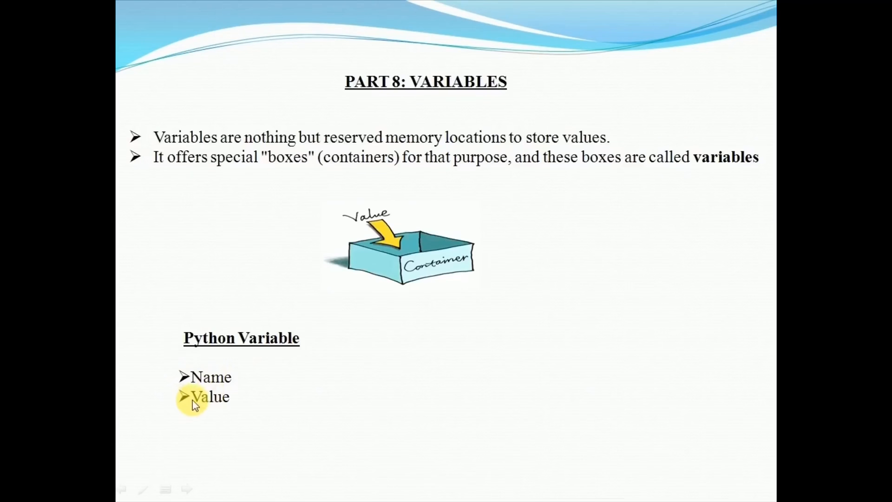
mouse_move(271, 397)
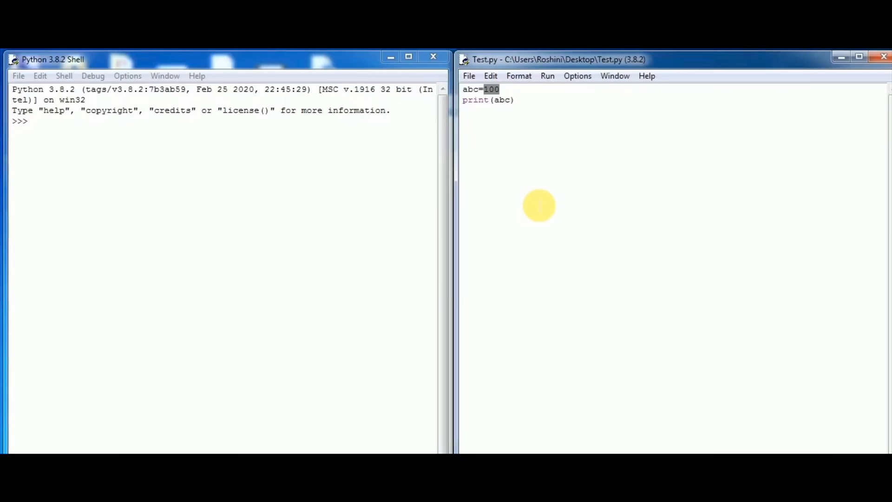
Step: Run Test.py to print 100, then add abc=abc+10 below abc=100
key("F5")
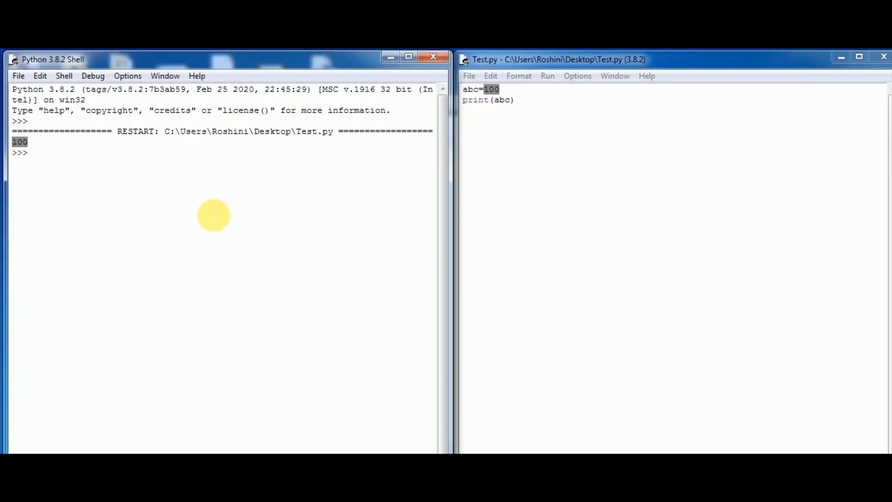
left_click(499, 89)
type("abc=")
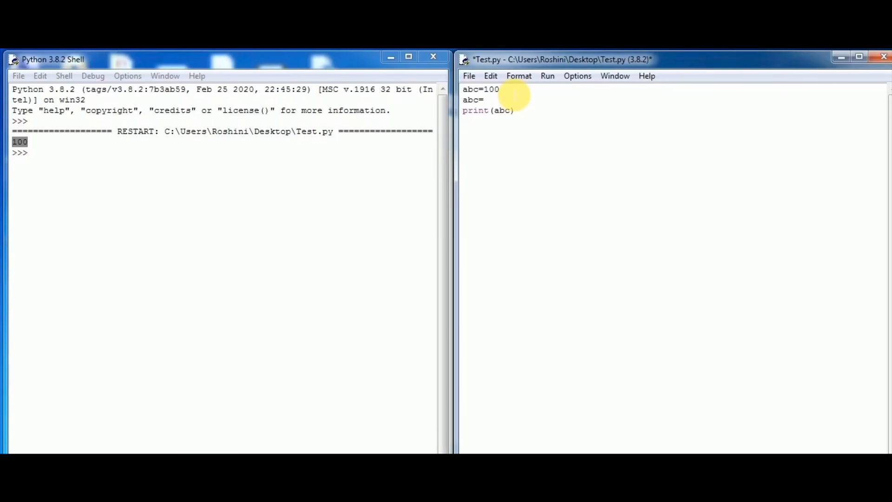
type("abc+")
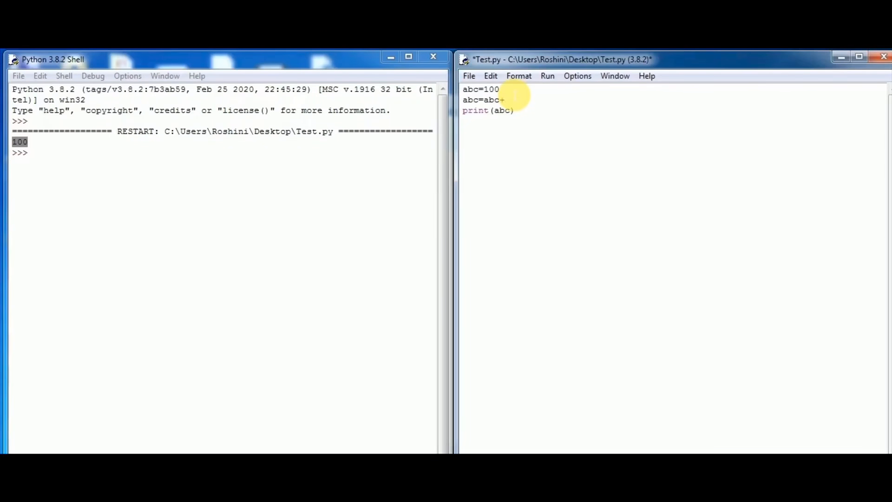
type("+10")
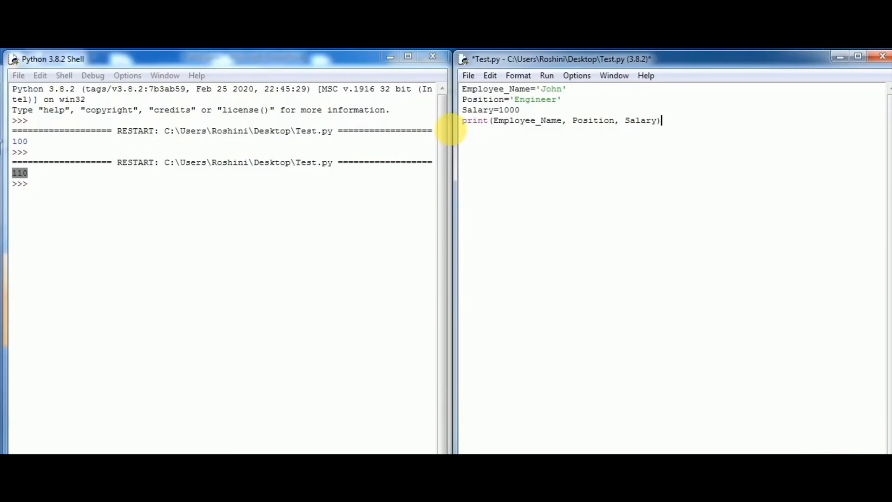
Step: Run the Employee_Name, Position and Salary script so the shell prints John Engineer 1000
left_click_drag(462, 120, 660, 120)
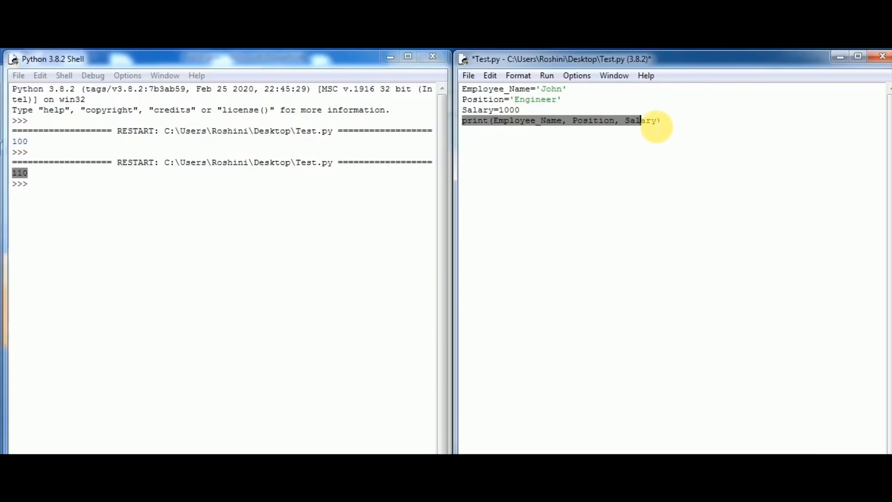
left_click(661, 120)
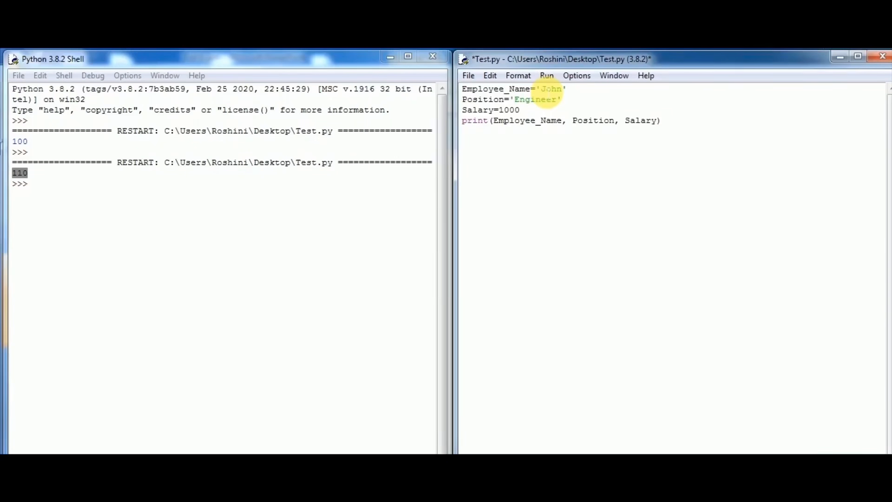
key("F5")
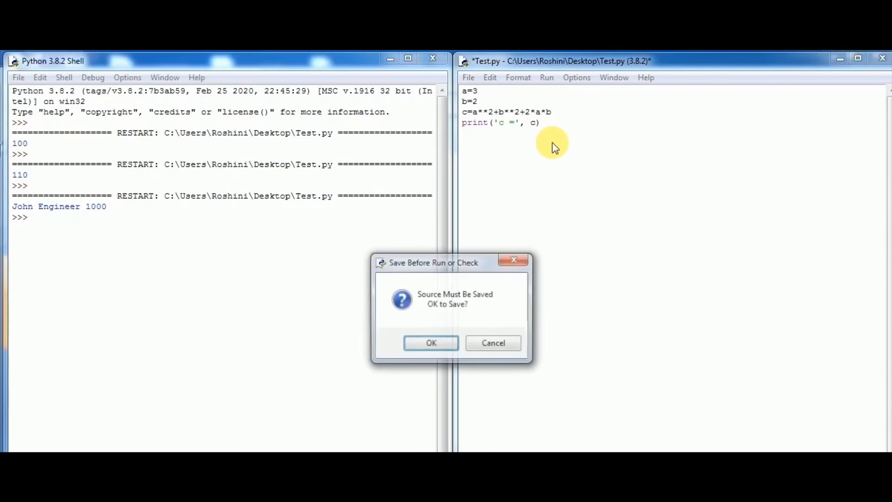
Step: Save Test.py with the a=3, b=2 formula and run it, printing c = 25
left_click(430, 342)
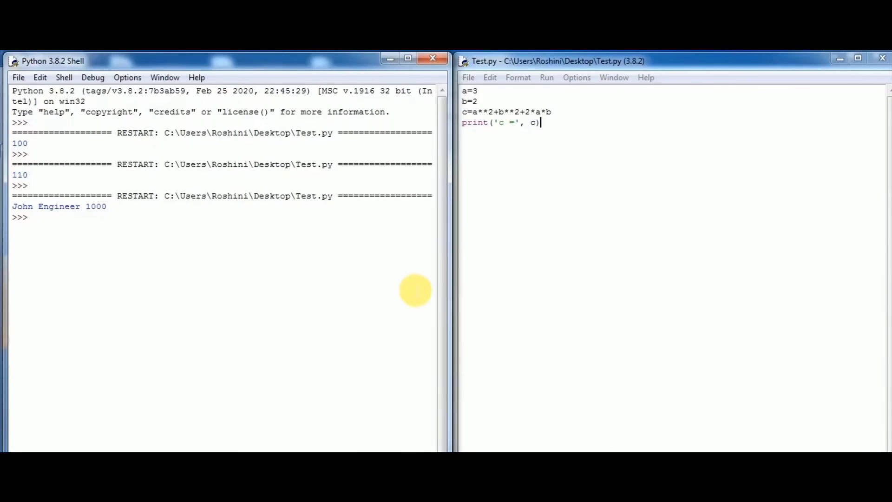
key("F5")
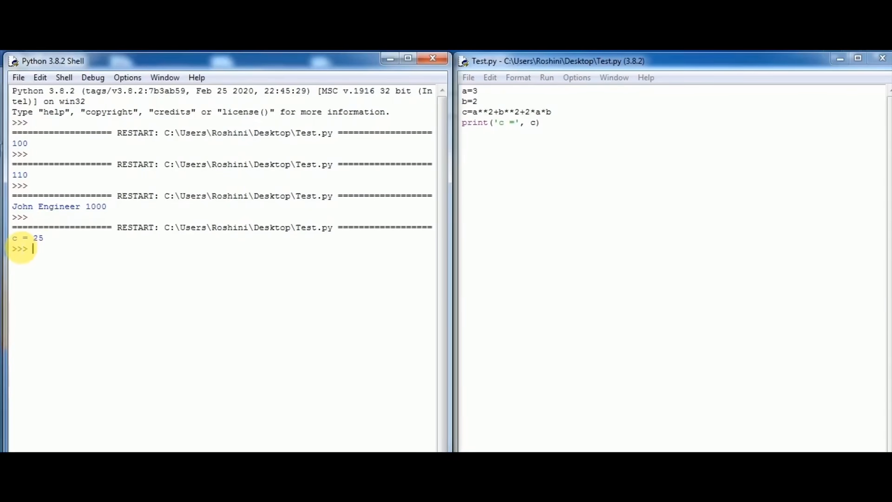